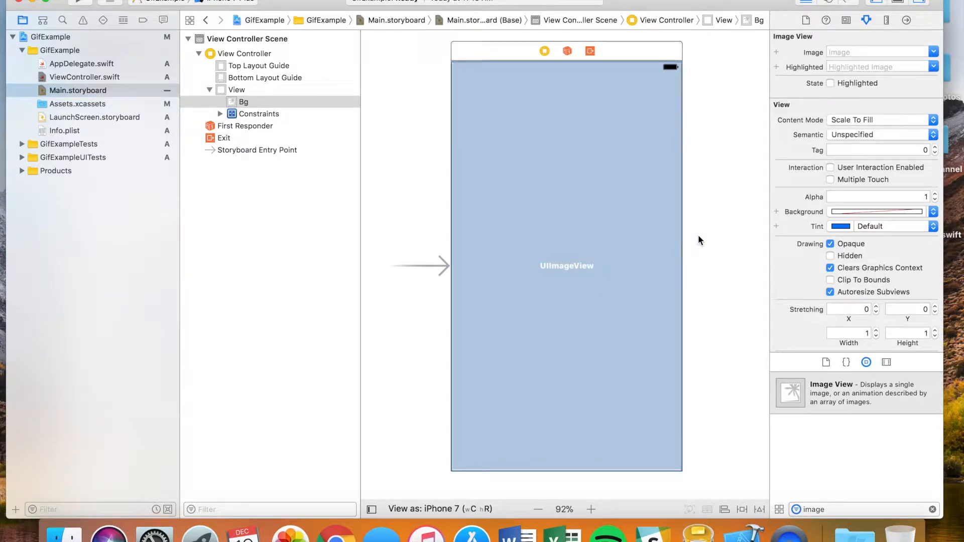
Step: Select the Bg image view in Main.storyboard and review the bg IBOutlet in ViewController.swift
left_click(565, 265)
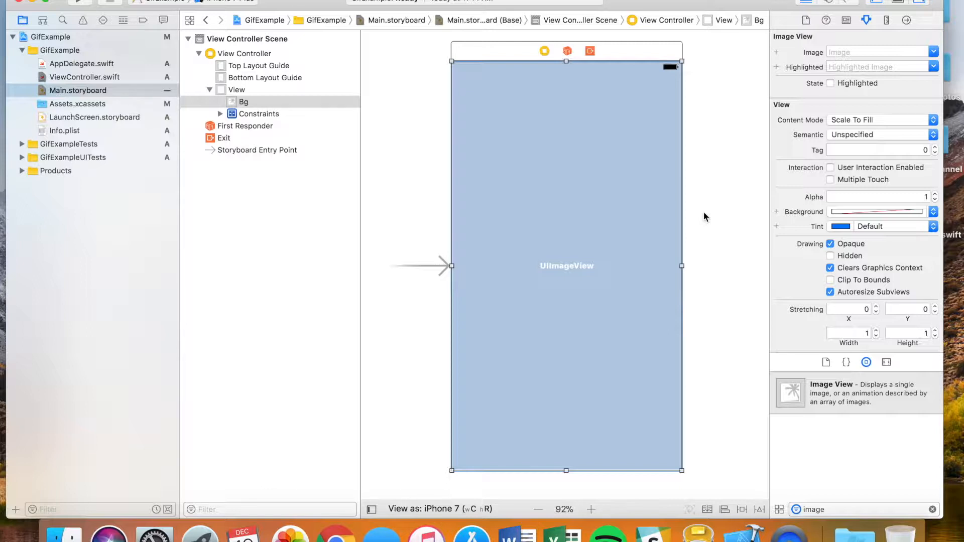
mouse_move(374, 147)
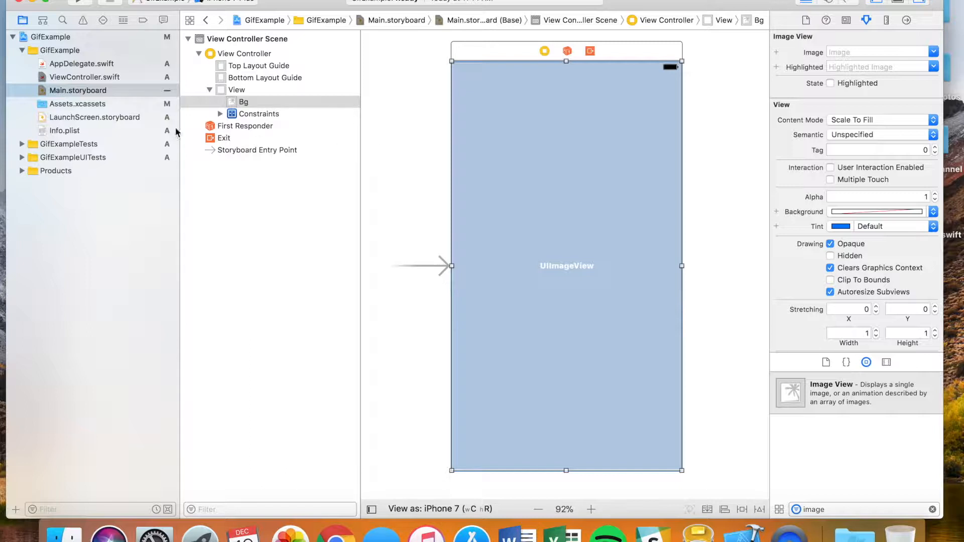
left_click(84, 77)
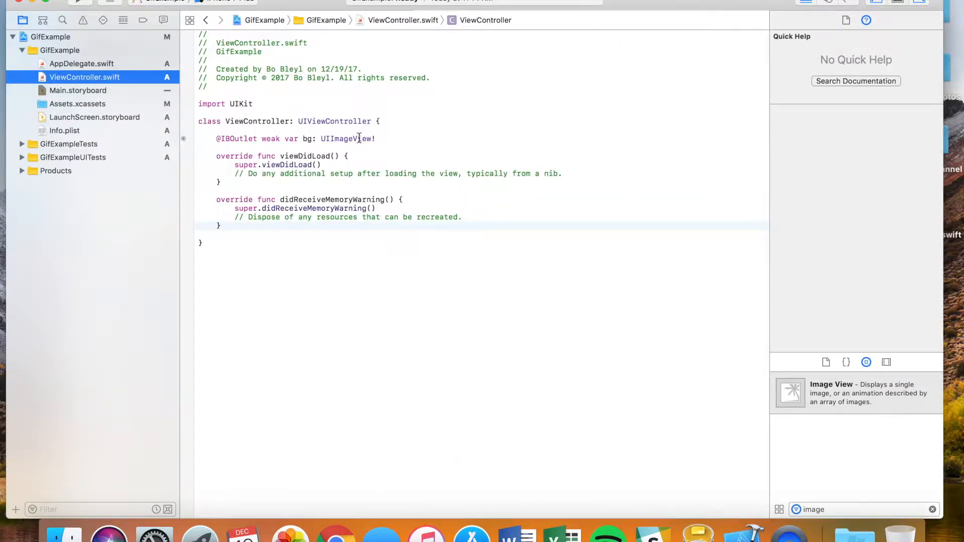
triple_click(295, 138)
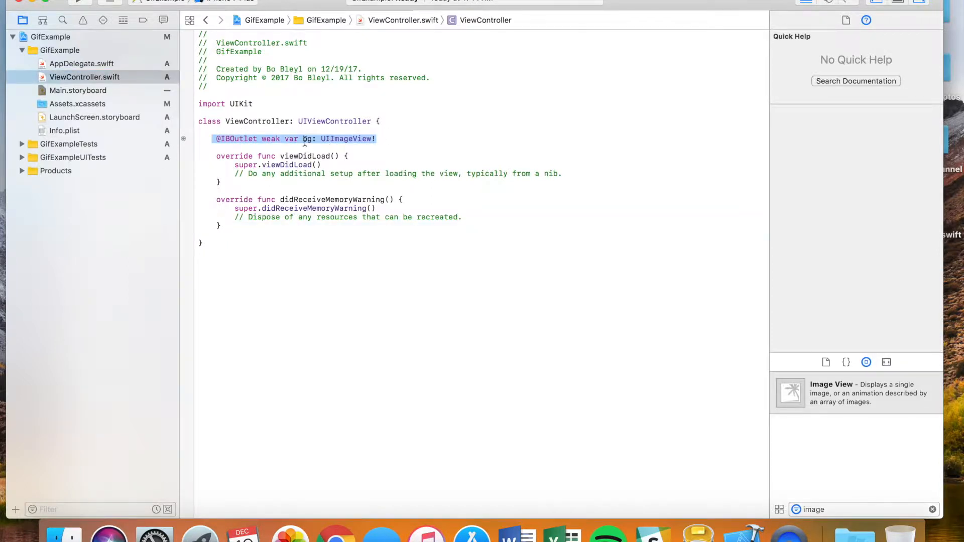
left_click(376, 139)
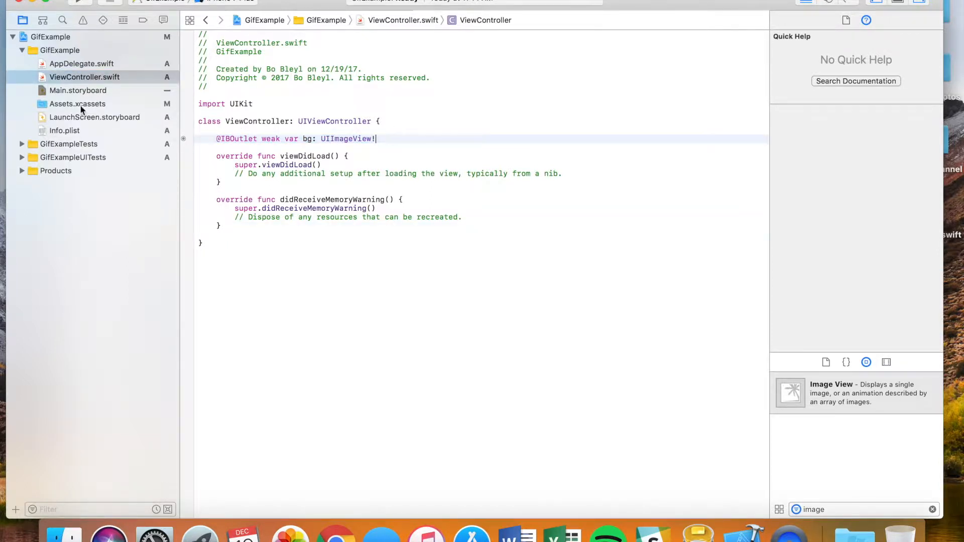
left_click(78, 90)
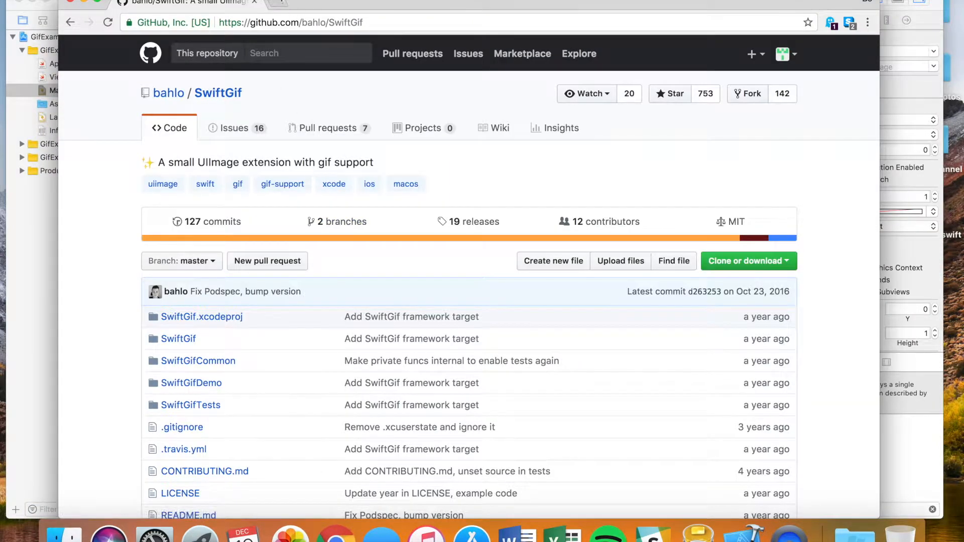
Step: Search 'gif image github' in a new tab and open the SwiftGif repository
left_click(280, 2)
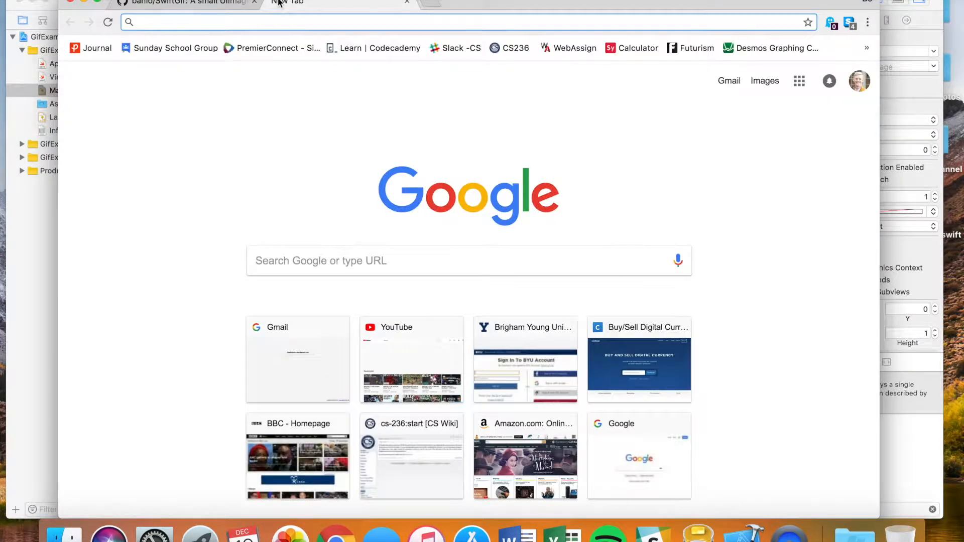
type("gif image github")
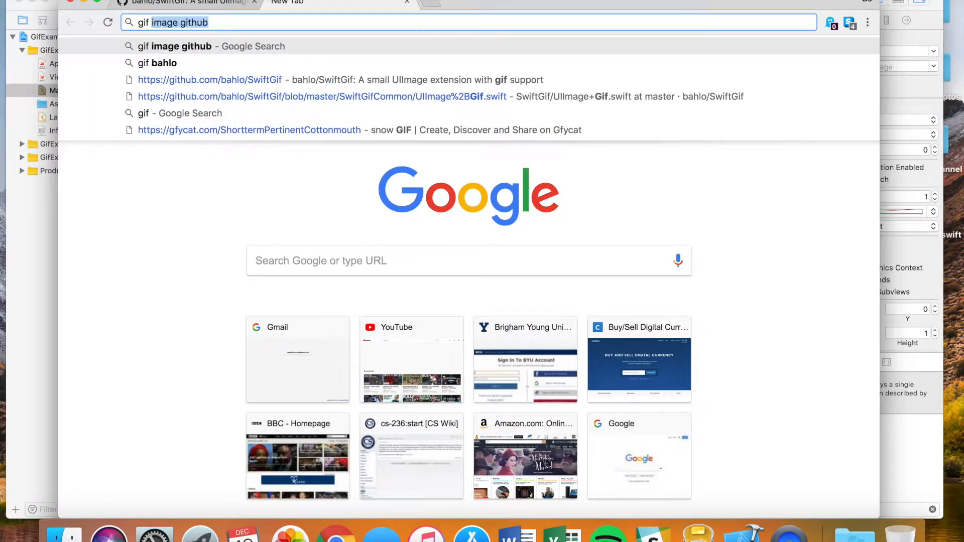
left_click(158, 62)
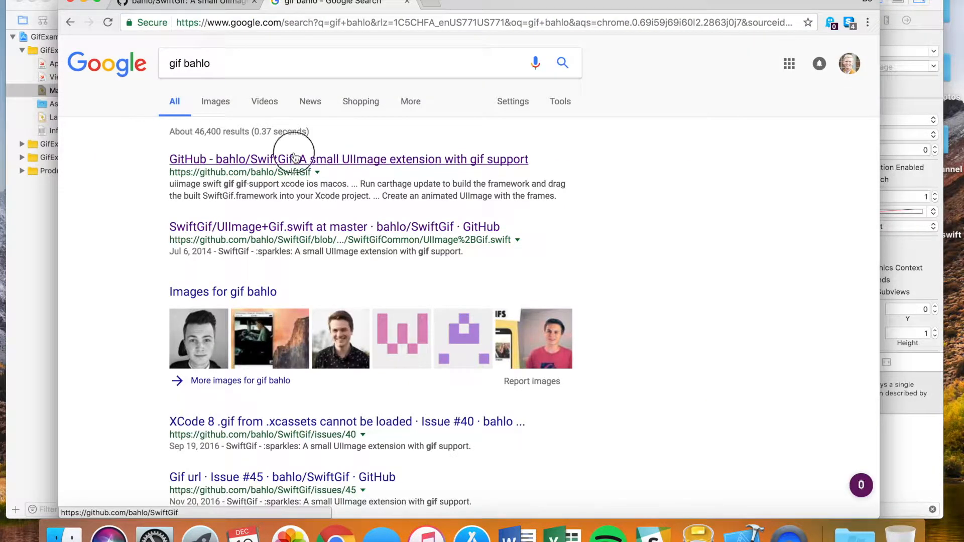
left_click(292, 159)
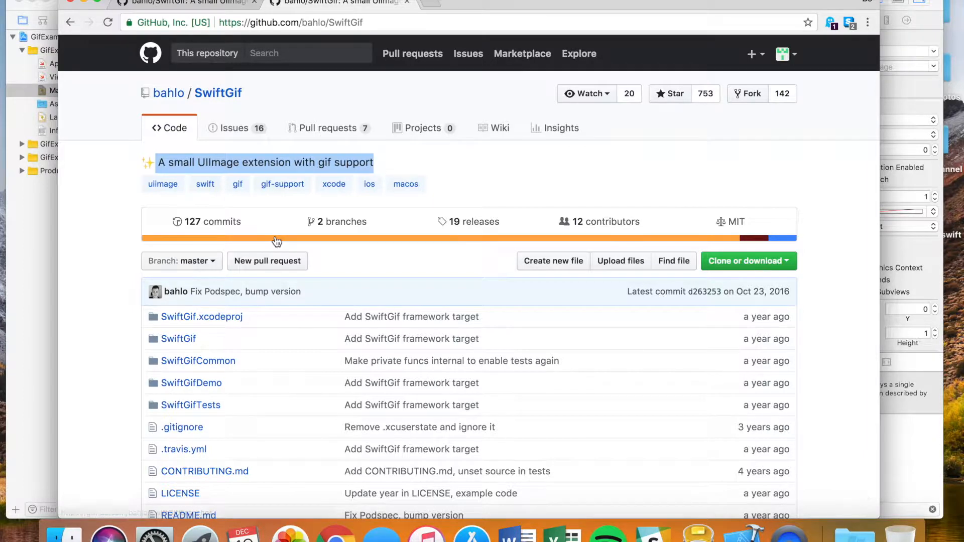
Step: Open SwiftGifCommon/UIImage+Gif.swift and focus its code for copying
left_click(197, 361)
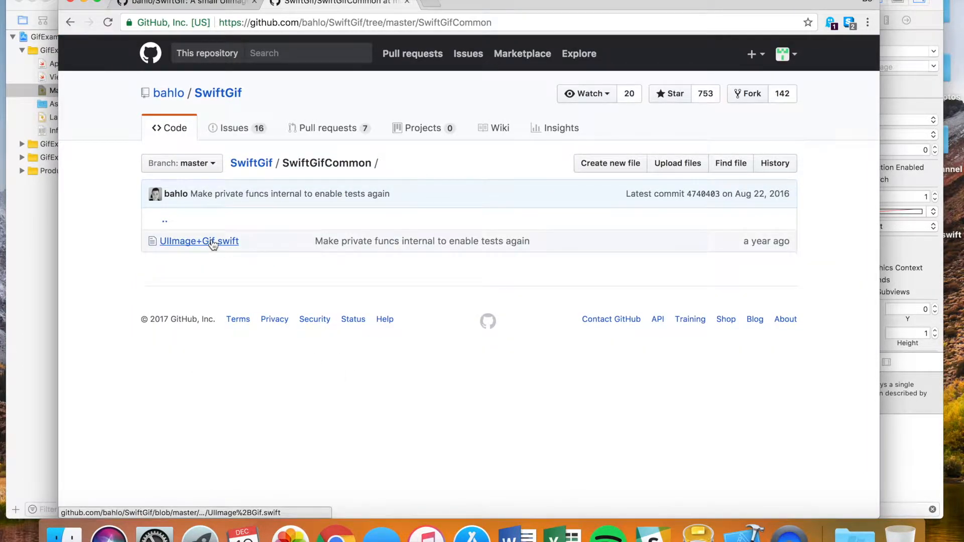
left_click(199, 241)
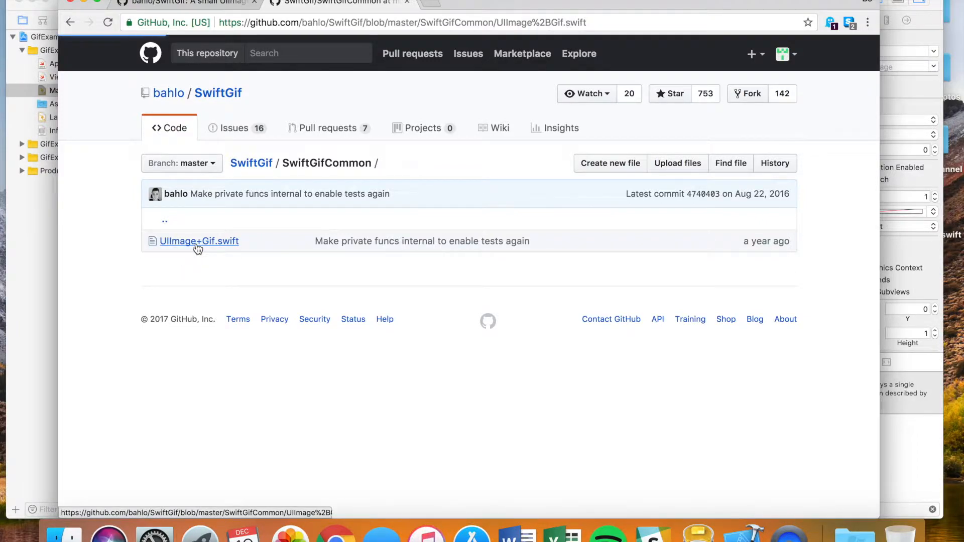
left_click(199, 241)
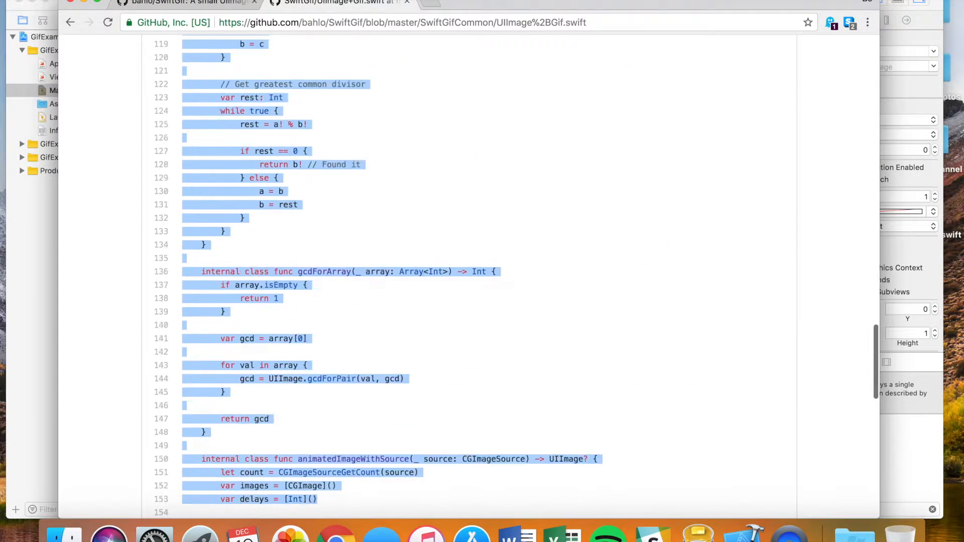
scroll("down", 3)
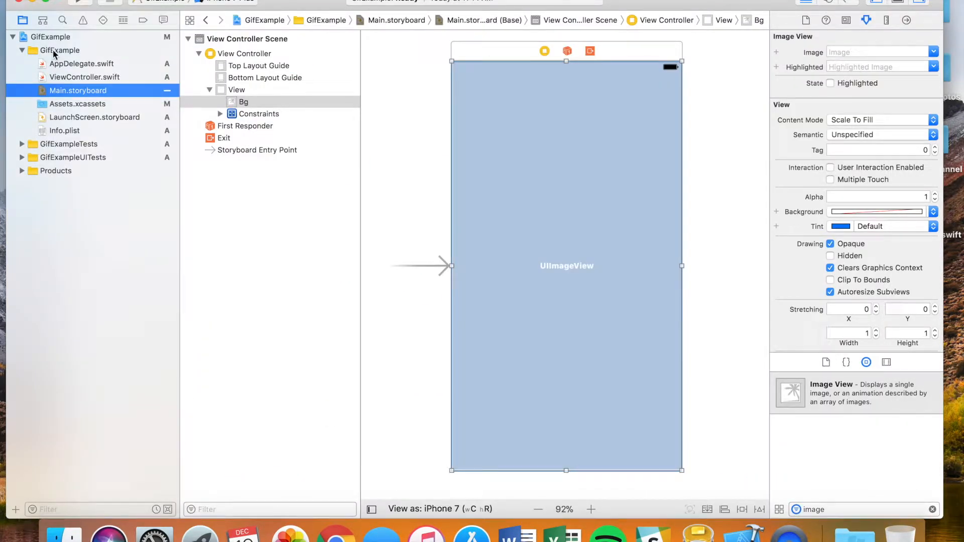
Step: Create a new Swift file named gifToImage in the GifExample group
right_click(59, 50)
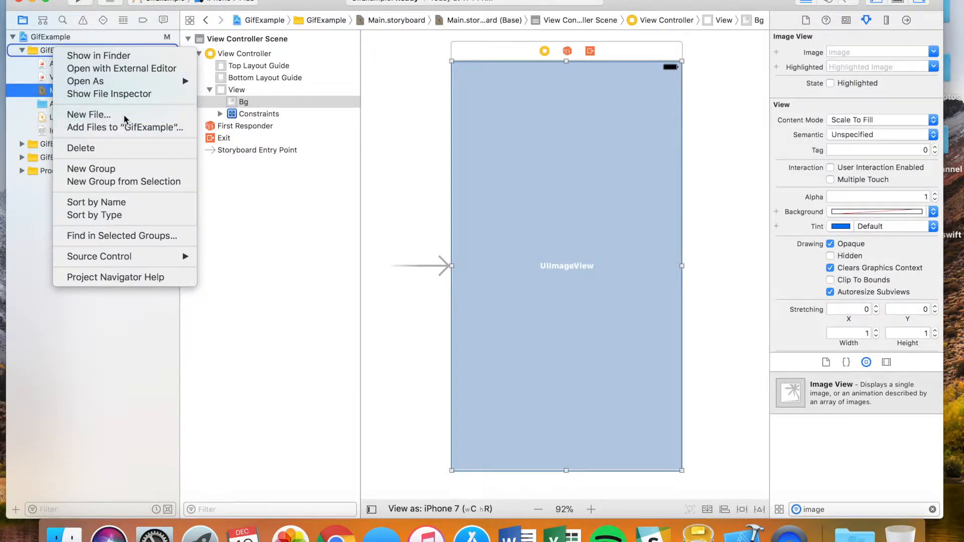
left_click(88, 114)
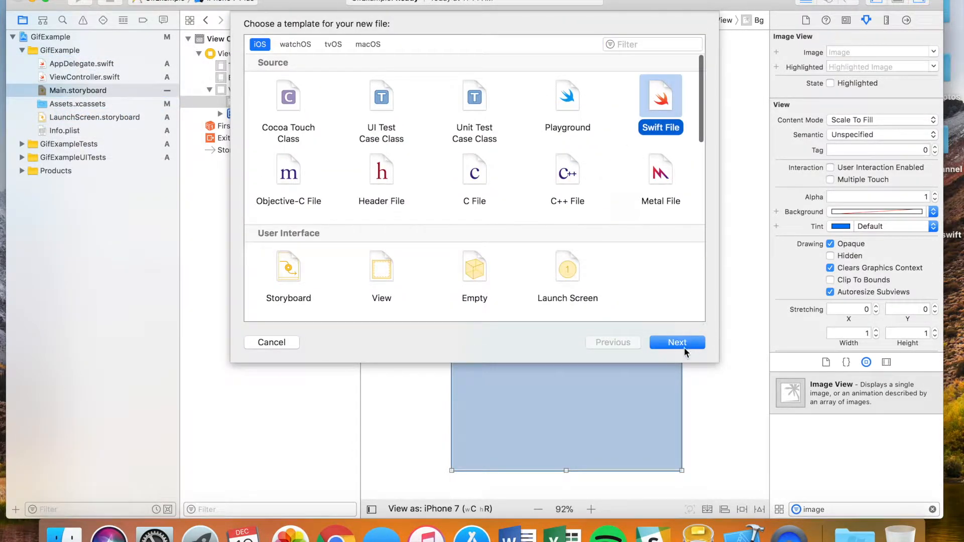
left_click(677, 342)
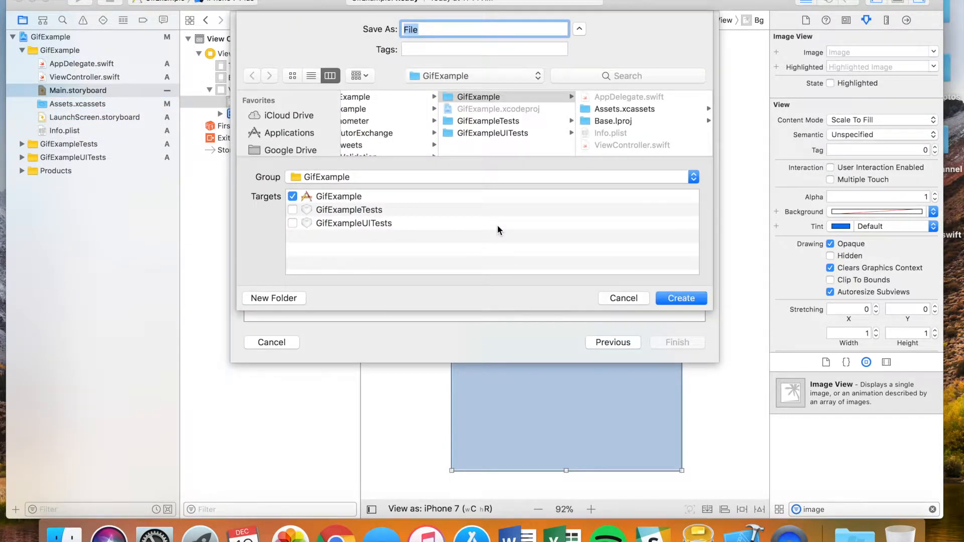
type("gif")
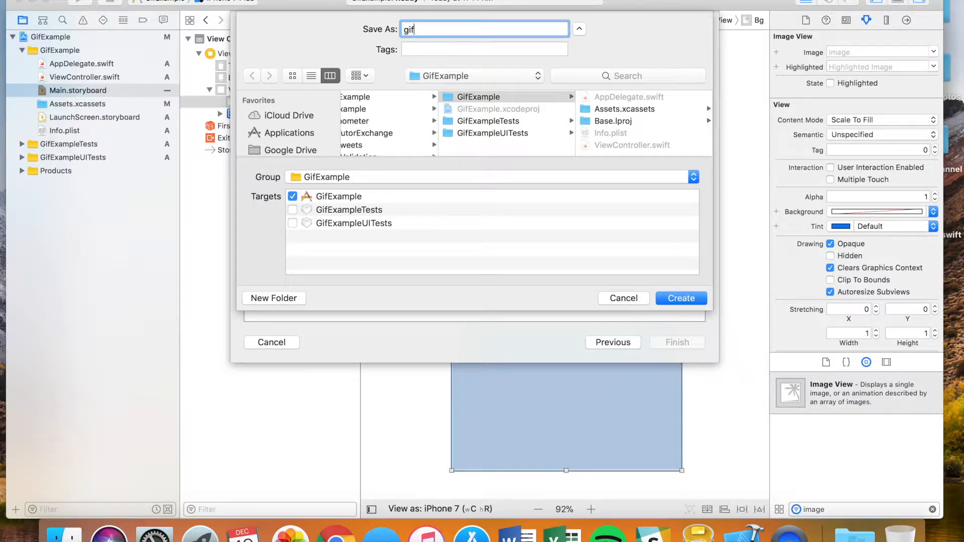
type("To")
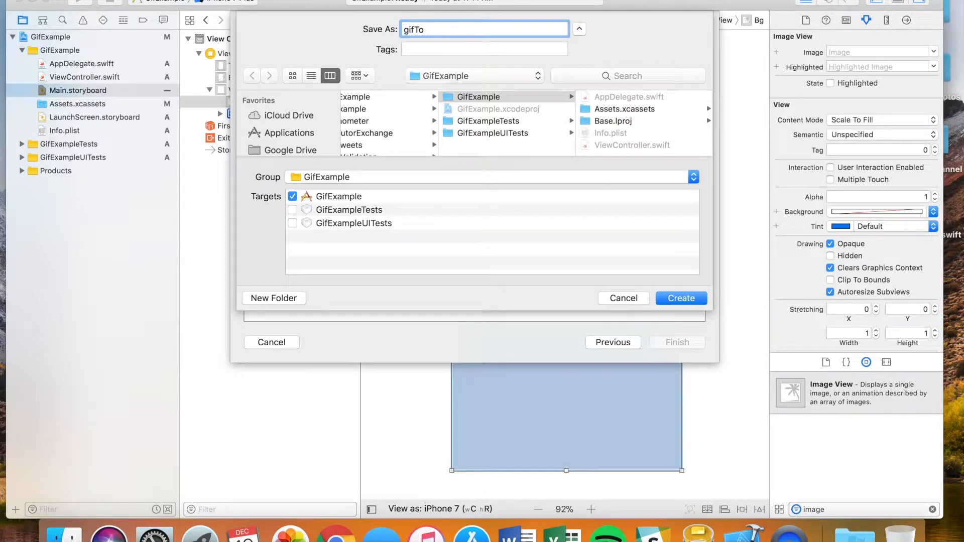
type("Image")
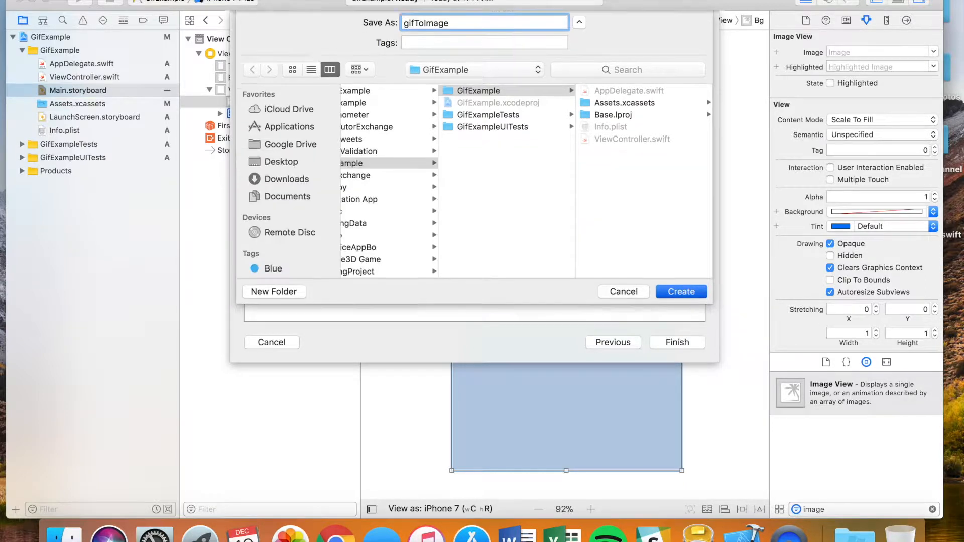
left_click(680, 291)
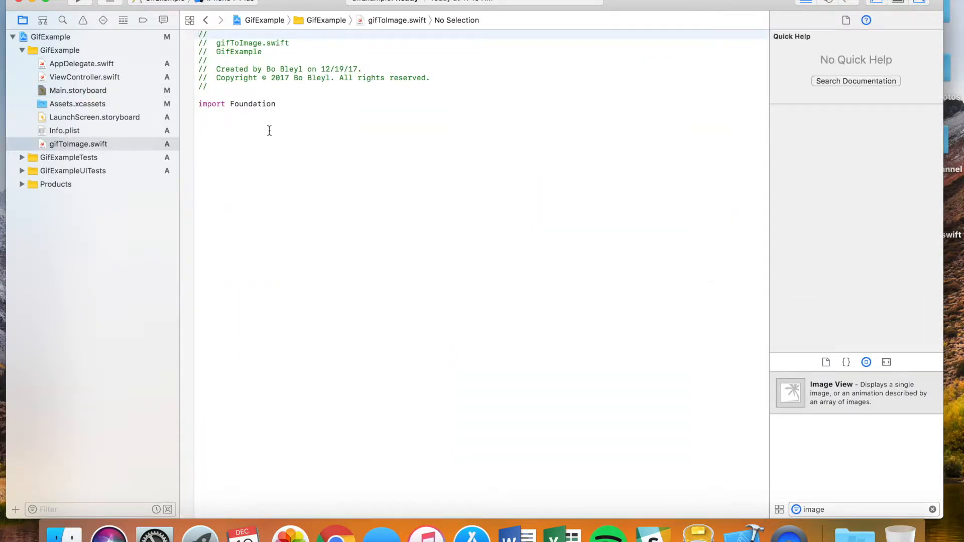
Step: Paste the SwiftGif extension code into gifToImage.swift, then start editing viewDidLoad in ViewController.swift
key("cmd+a")
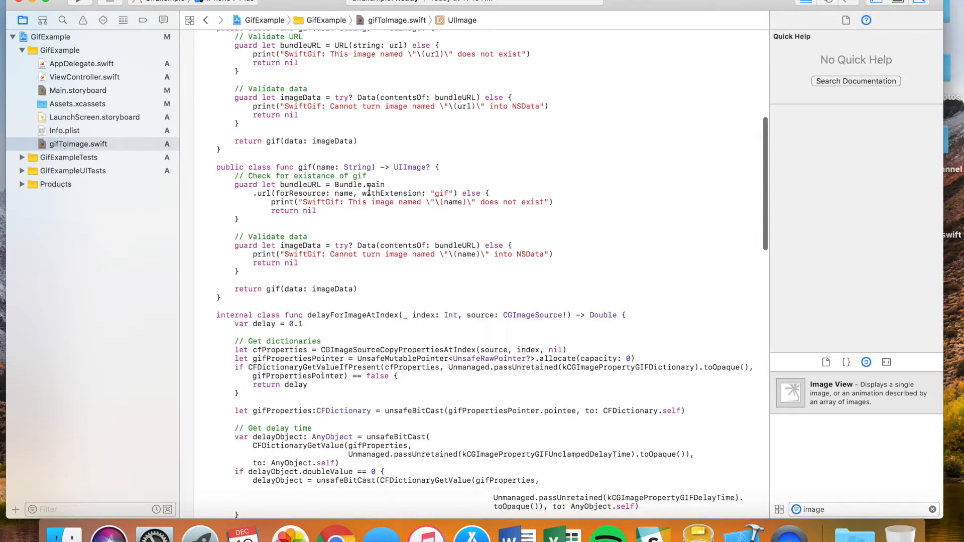
scroll("up", 3)
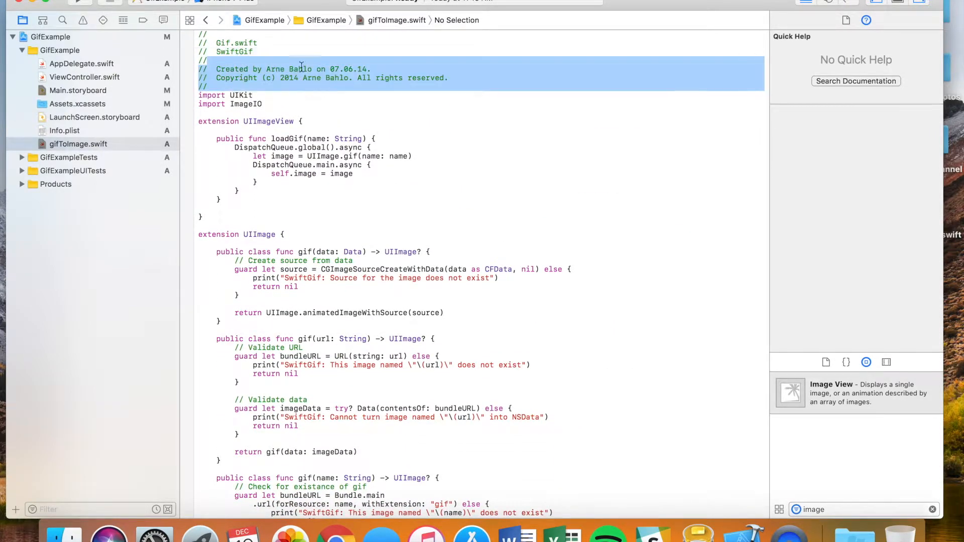
left_click(265, 60)
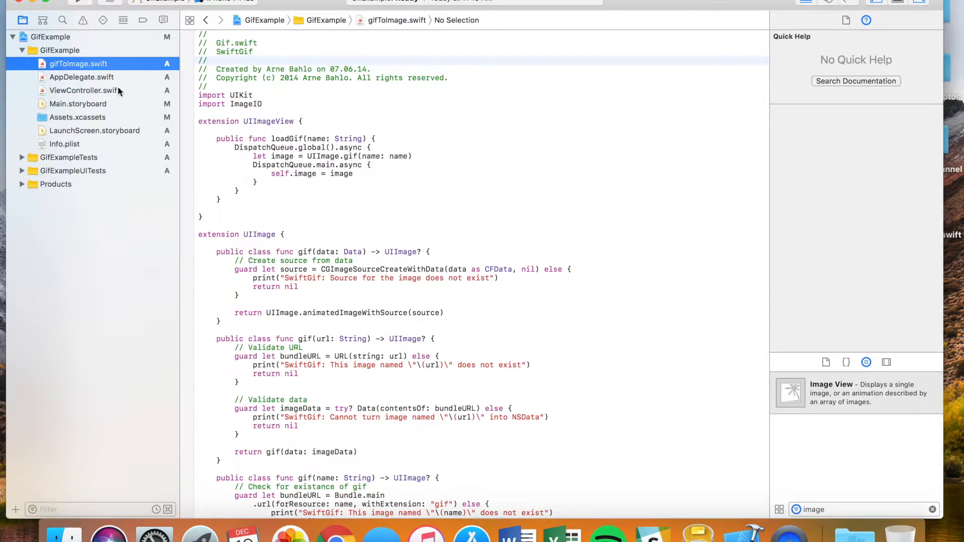
mouse_move(82, 110)
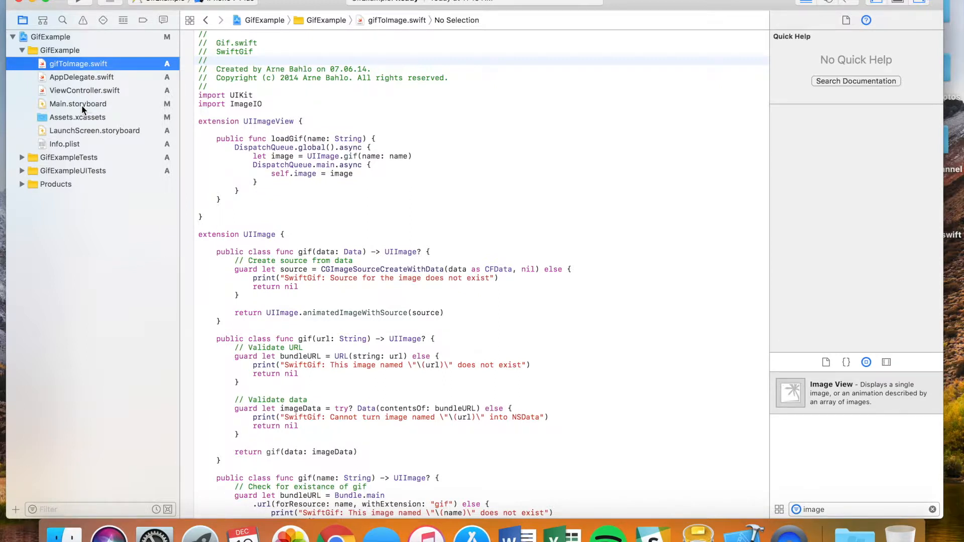
left_click(84, 90)
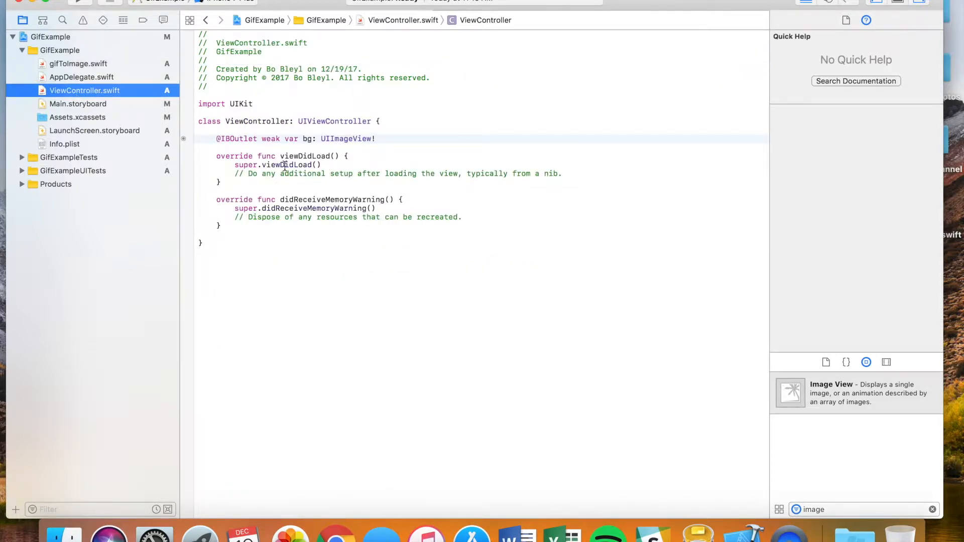
left_click(194, 274)
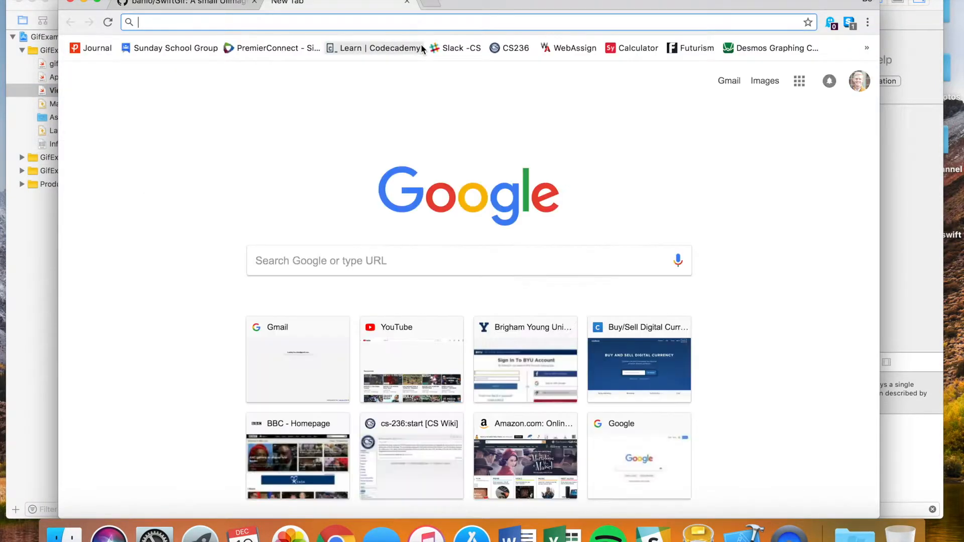
Step: Search Google Images for 'gif' and open the bearded-man animation's preview with its options menu
type("gif")
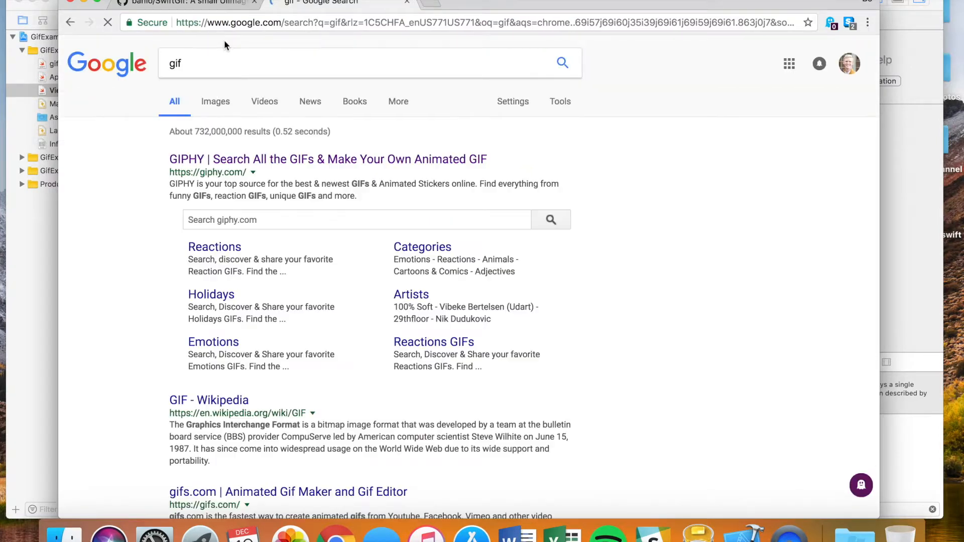
left_click(215, 101)
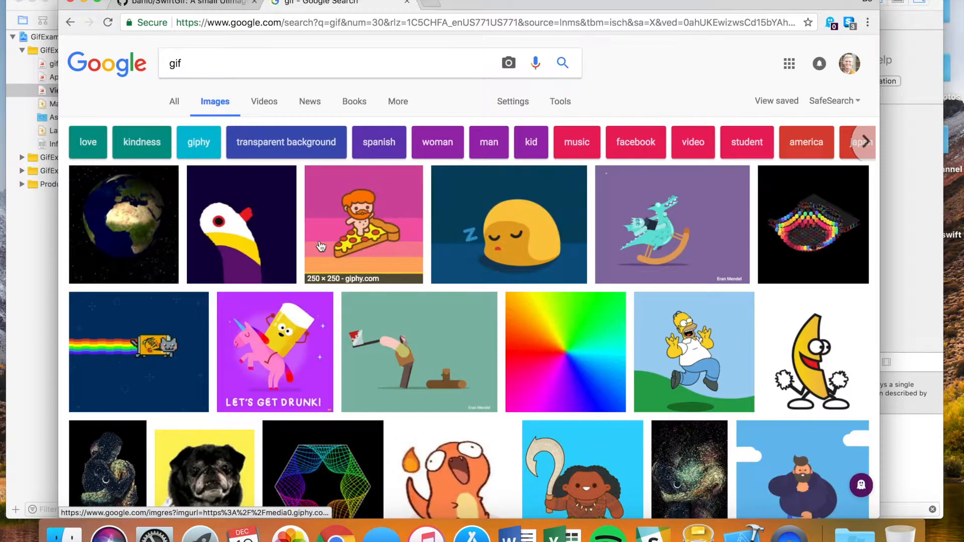
left_click(364, 224)
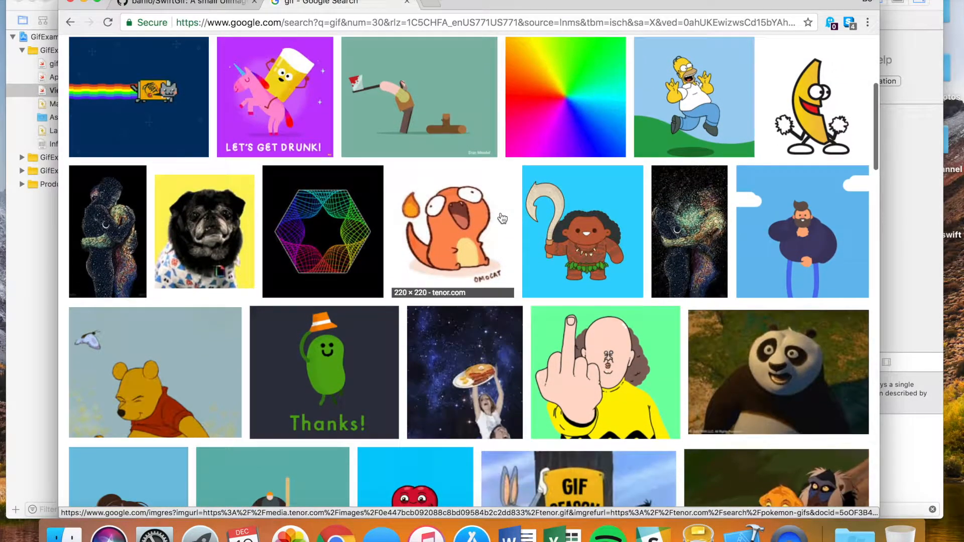
scroll("down", 3)
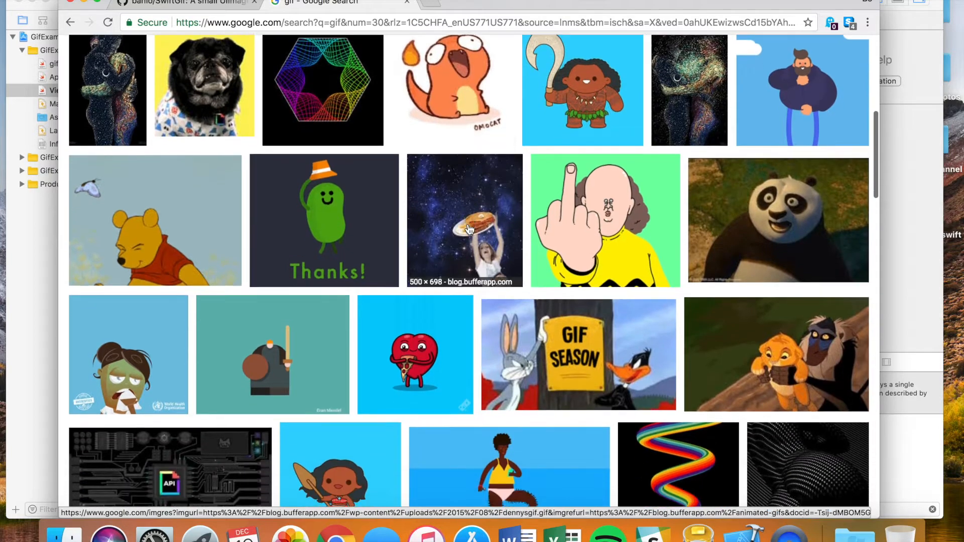
left_click(802, 90)
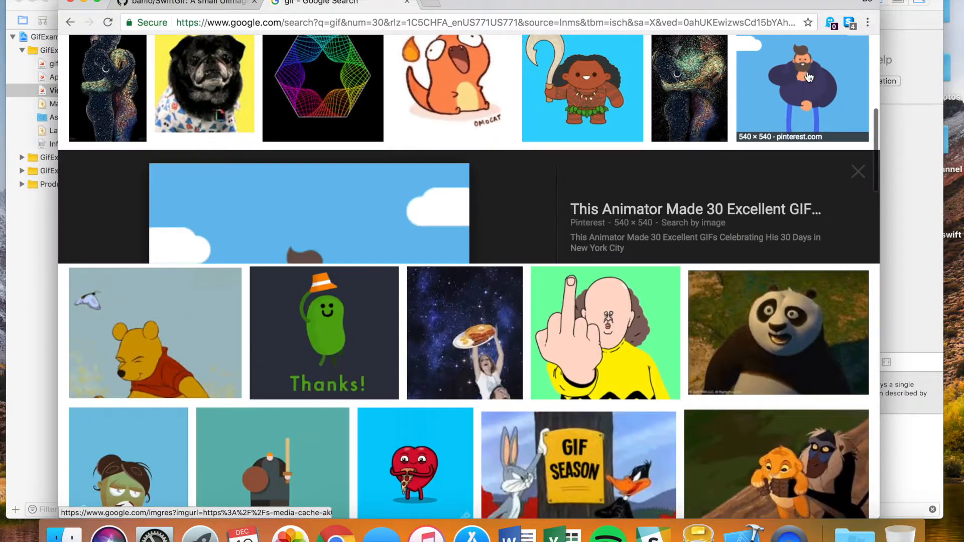
left_click(802, 88)
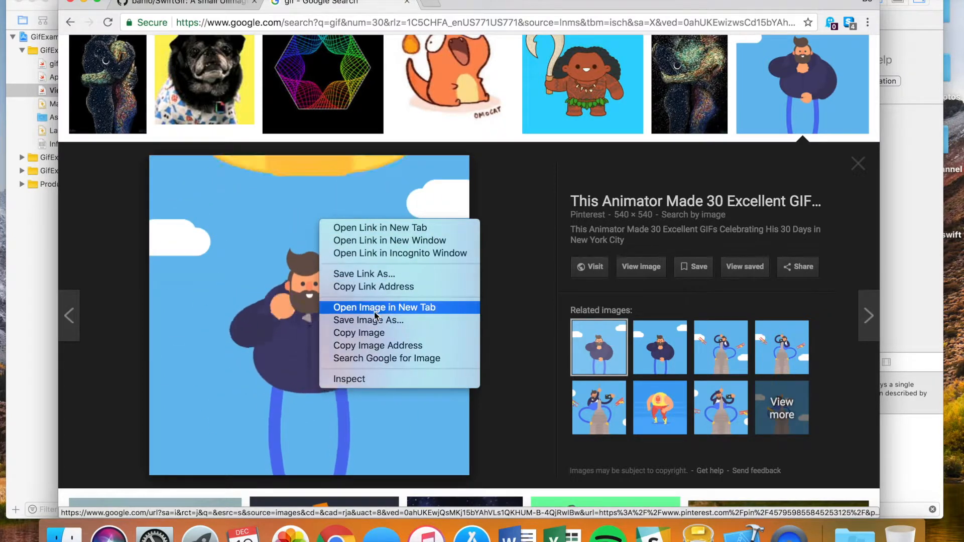
Step: Save the previewed animation as gifgif in the Photo folder
left_click(369, 319)
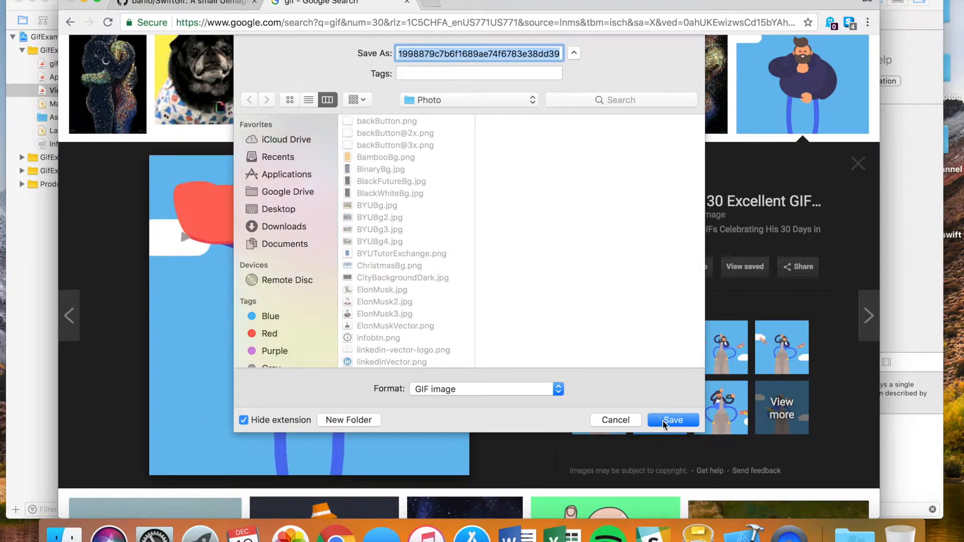
type("gifgif")
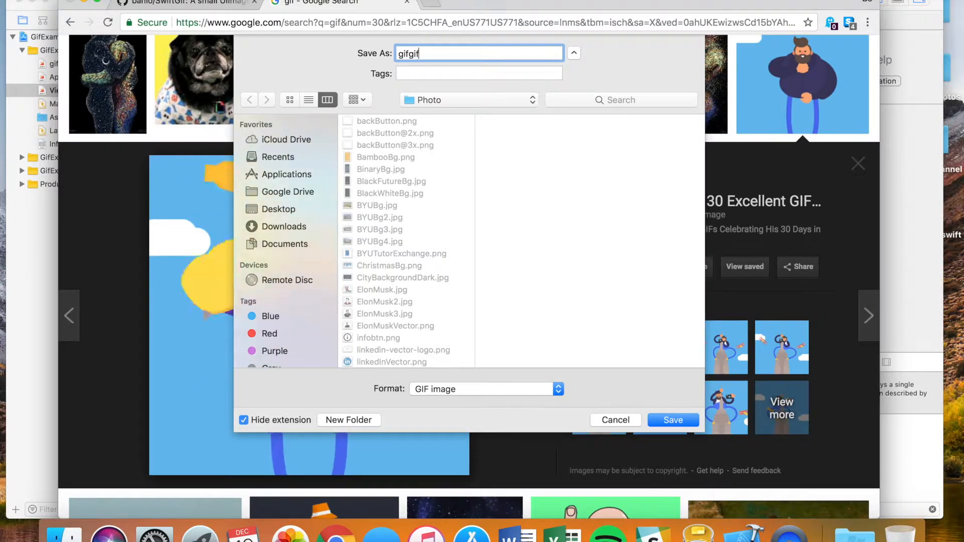
left_click(672, 420)
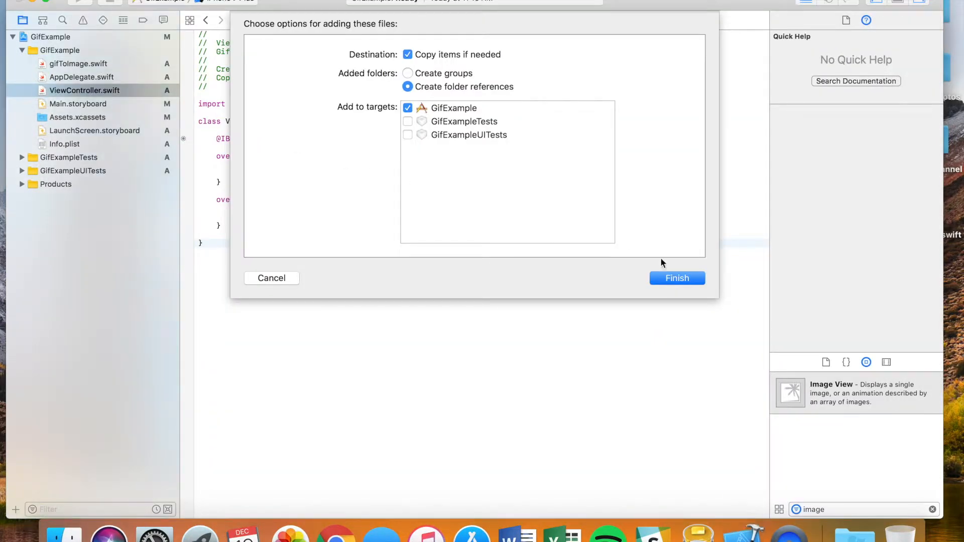
Step: Finish adding gifgif.gif to the GifExample group and preview the animation
left_click(676, 278)
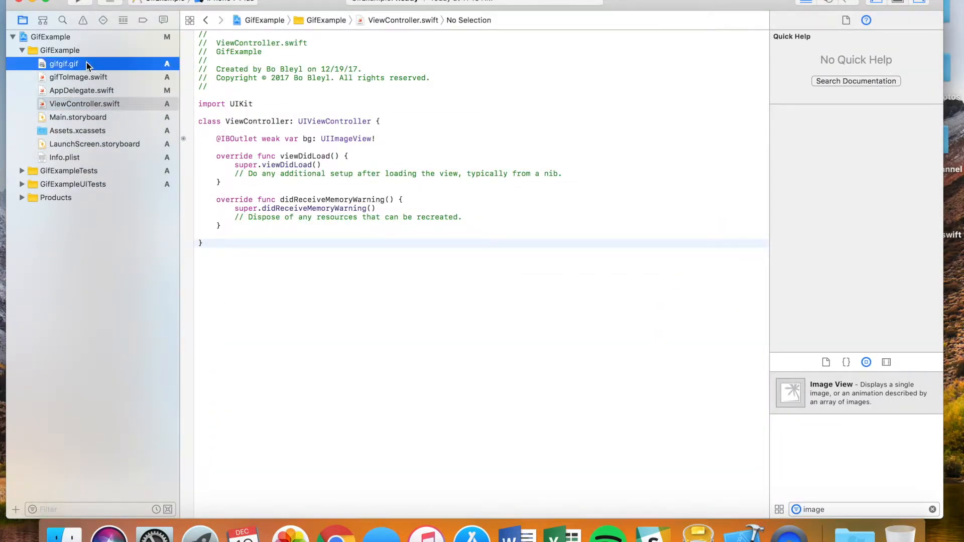
left_click(63, 63)
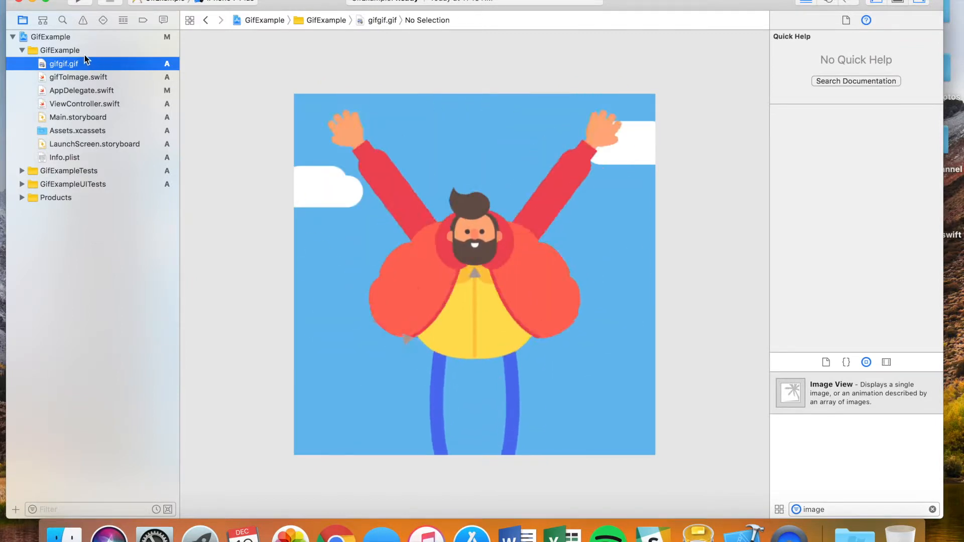
left_click(78, 116)
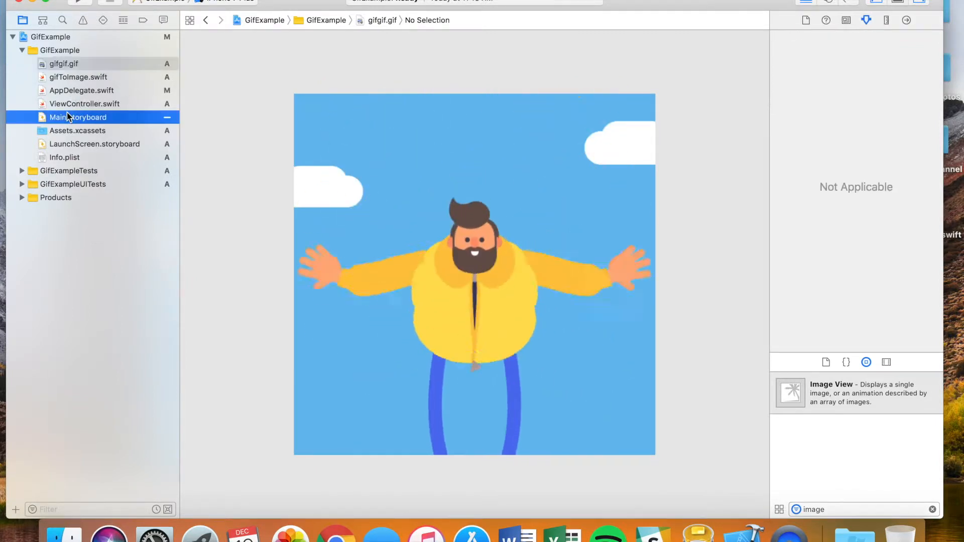
Step: Set the Bg image view's Content Mode to Aspect Fill
left_click(77, 116)
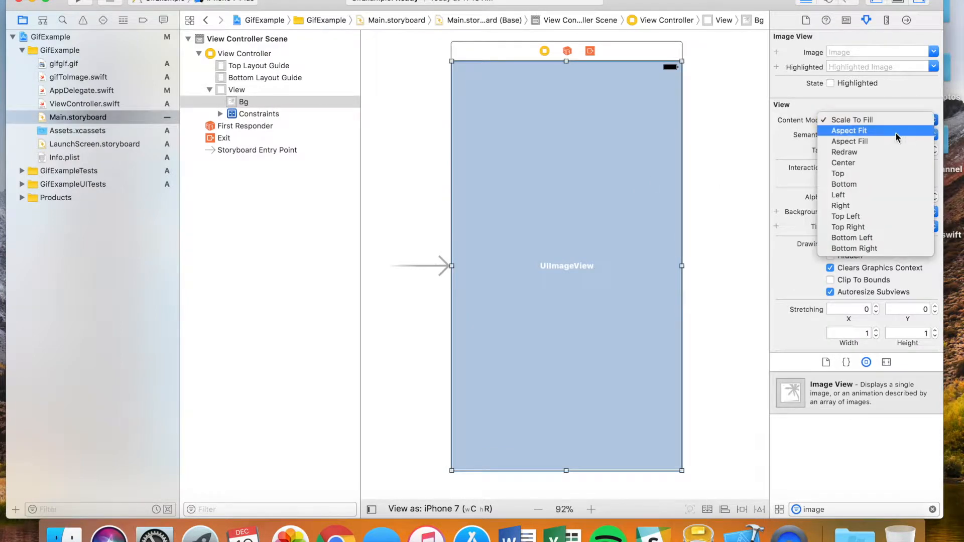
mouse_move(869, 142)
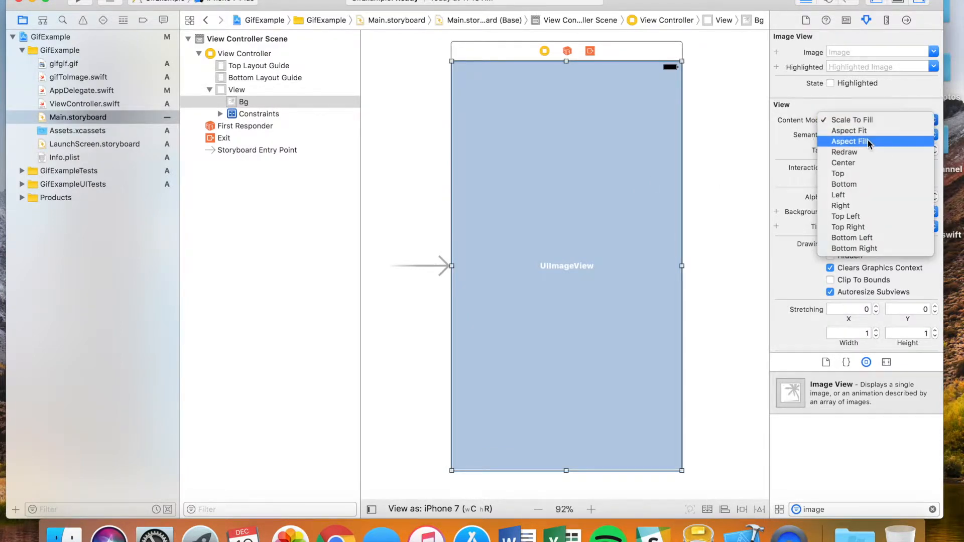
left_click(850, 141)
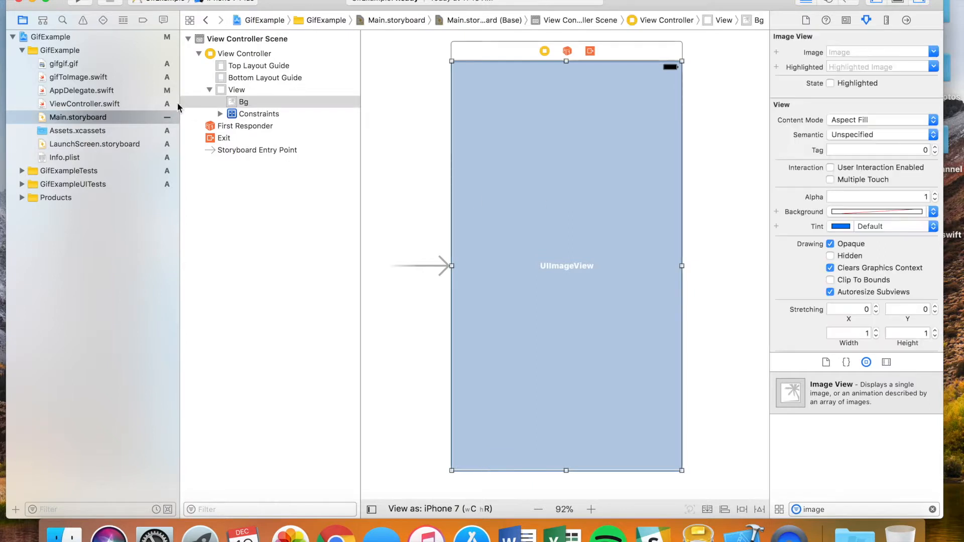
left_click(84, 103)
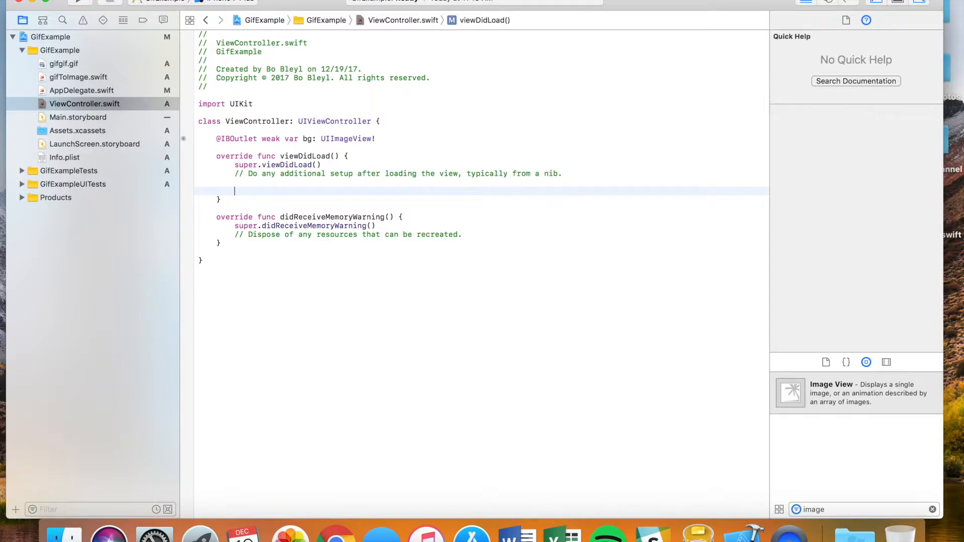
Step: Write bg.loadGif(name: "gifgif") in viewDidLoad, checking the GIF's file name in the navigator
type("bg")
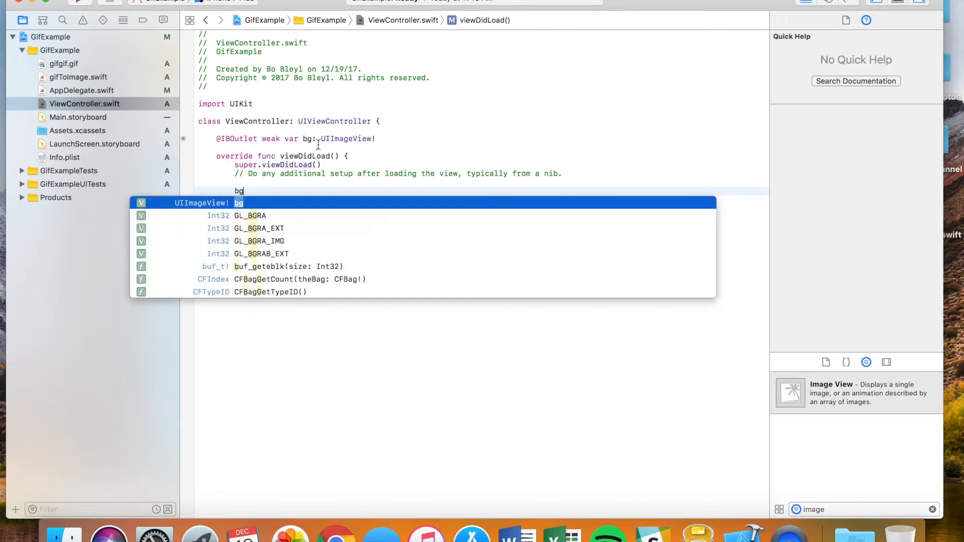
type(".loadGif(name:")
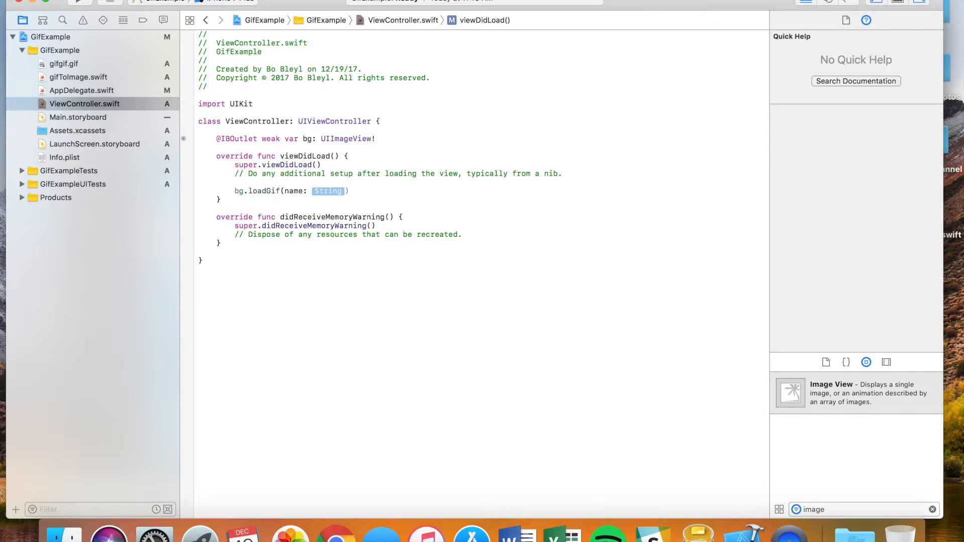
type("\"")
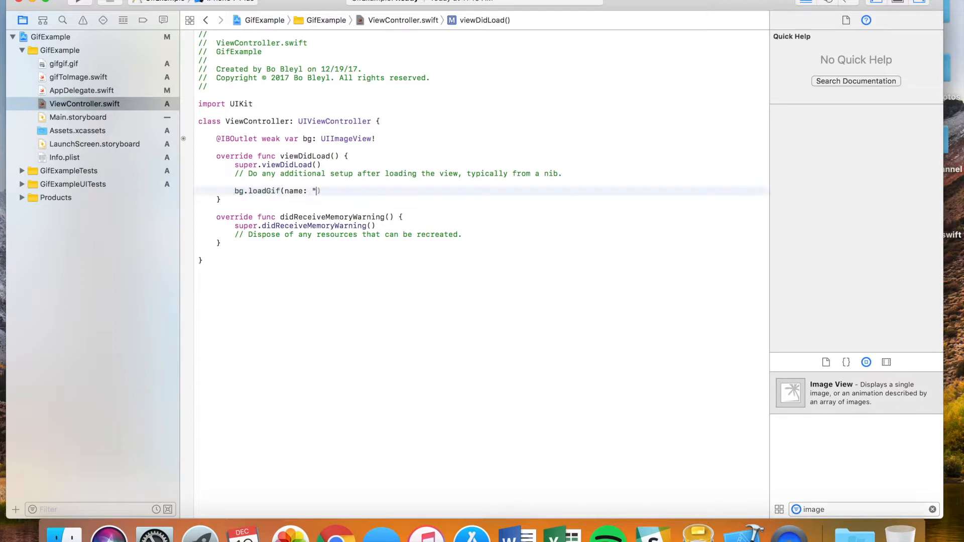
type("\"")
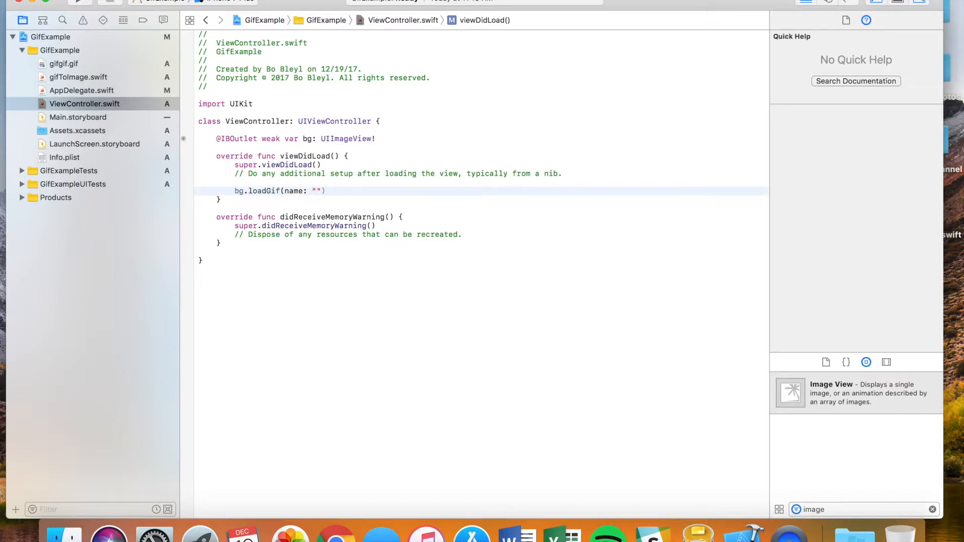
type("gifgif")
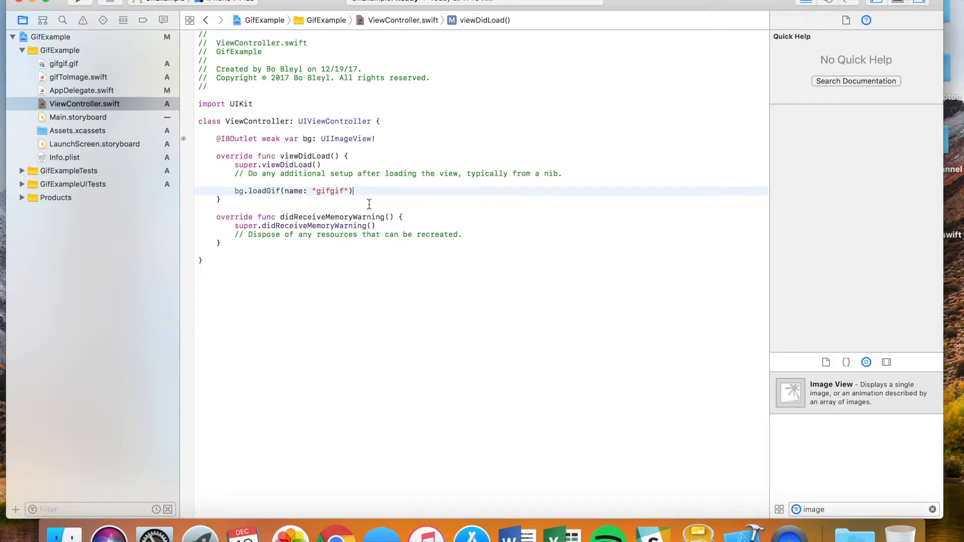
left_click(350, 191)
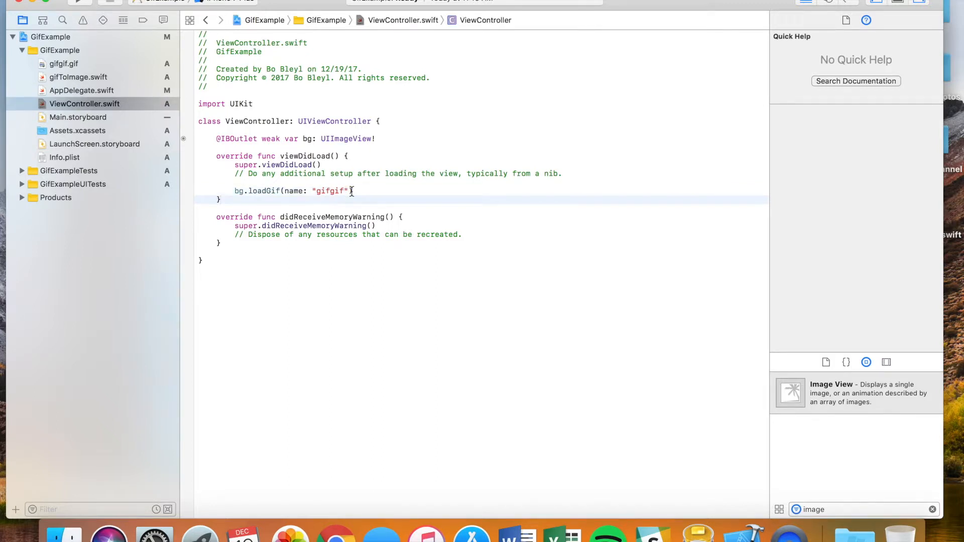
left_click(62, 63)
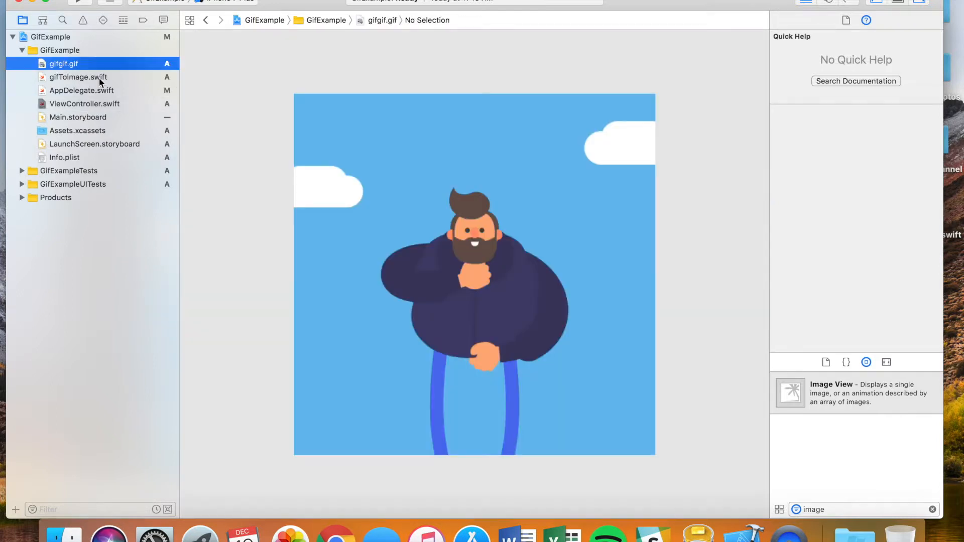
left_click(83, 104)
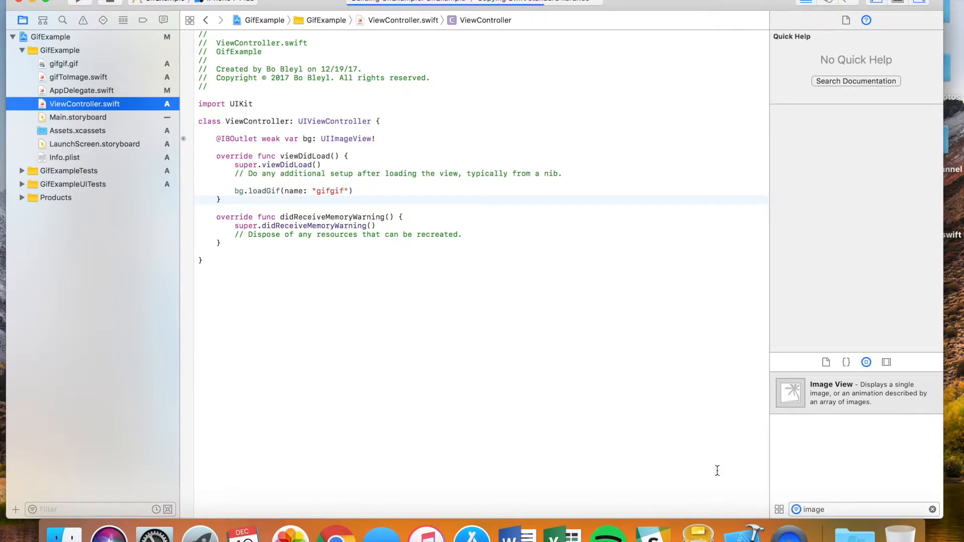
Step: Run the GifExample app in the iPhone 7 Plus simulator
left_click(78, 7)
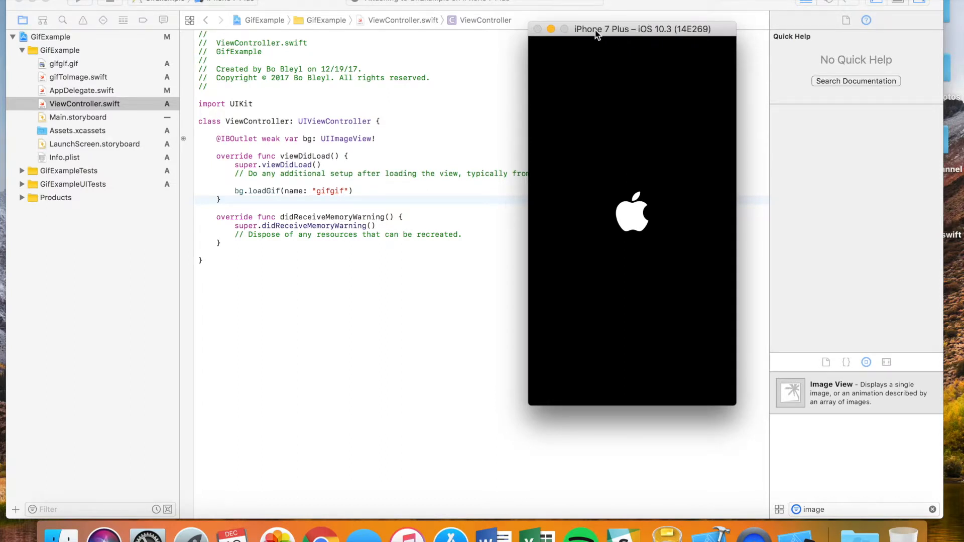
mouse_move(510, 180)
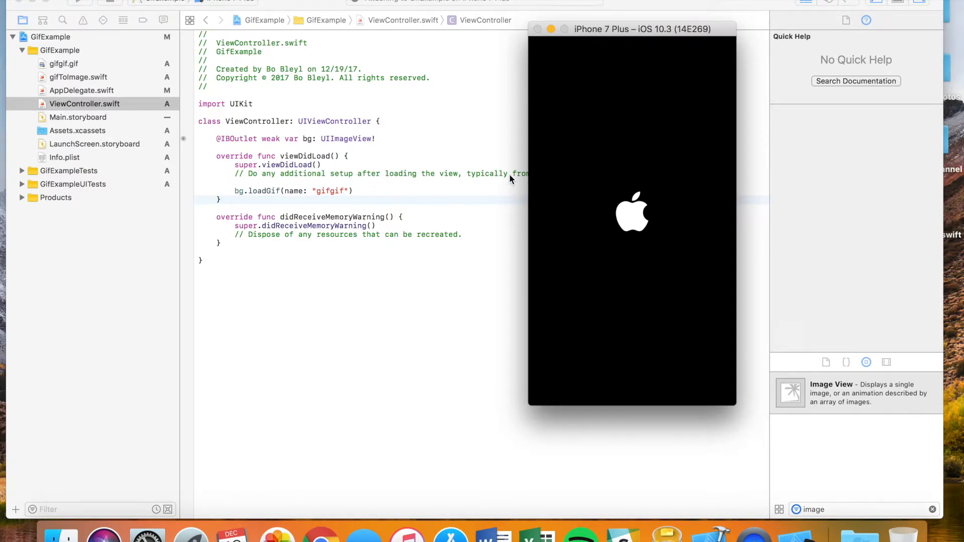
mouse_move(623, 69)
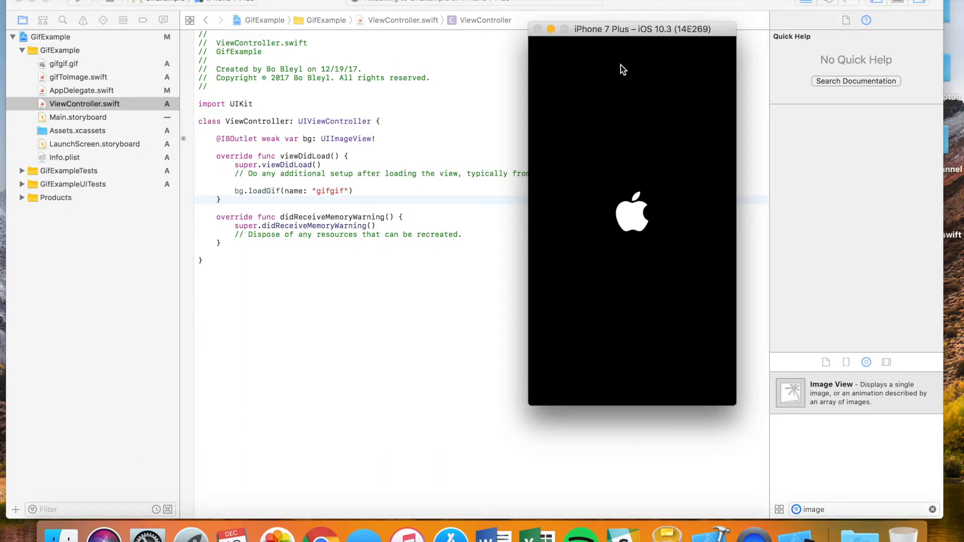